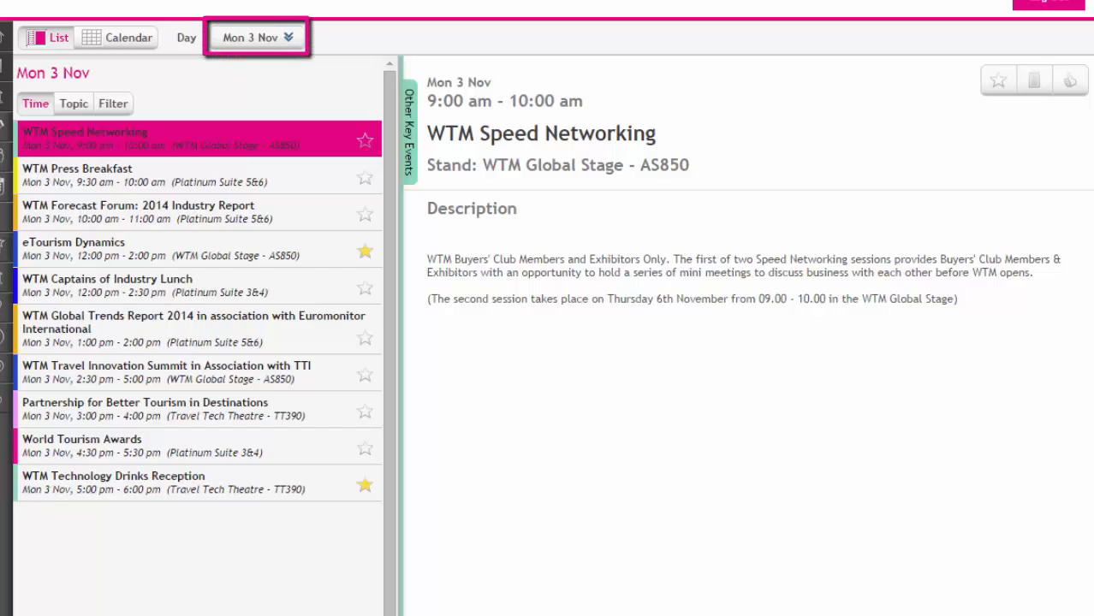
- Pick Mon 3 Nov and filter its topic-grouped sessions to three, showing eTourism Dynamics
{"action": "left_click", "coordinate": [256, 36]}
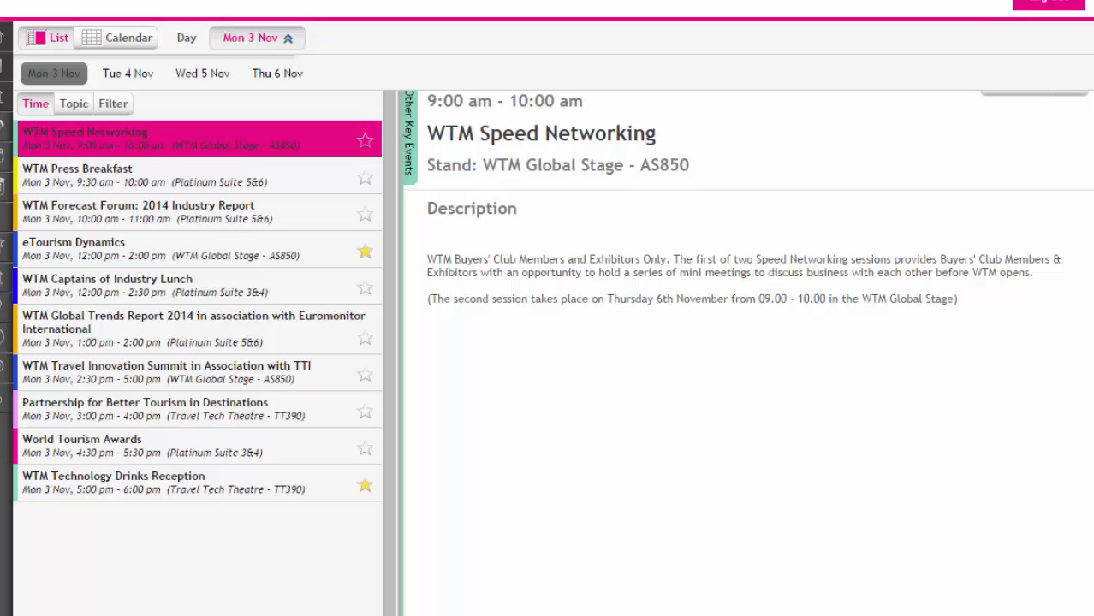
{"action": "left_click", "coordinate": [74, 103]}
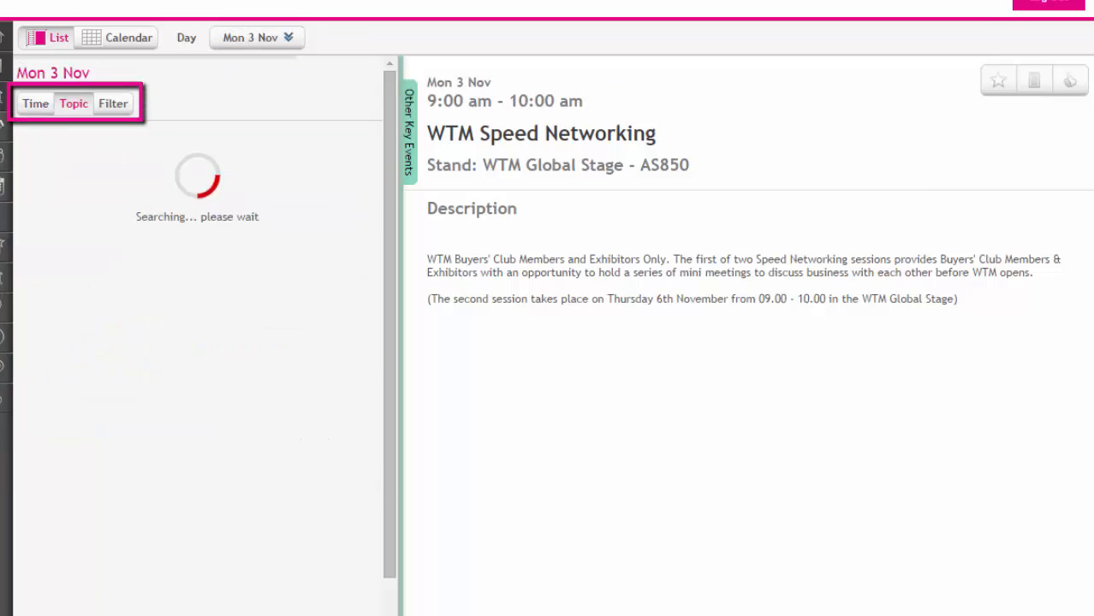
{"action": "left_click", "coordinate": [112, 102]}
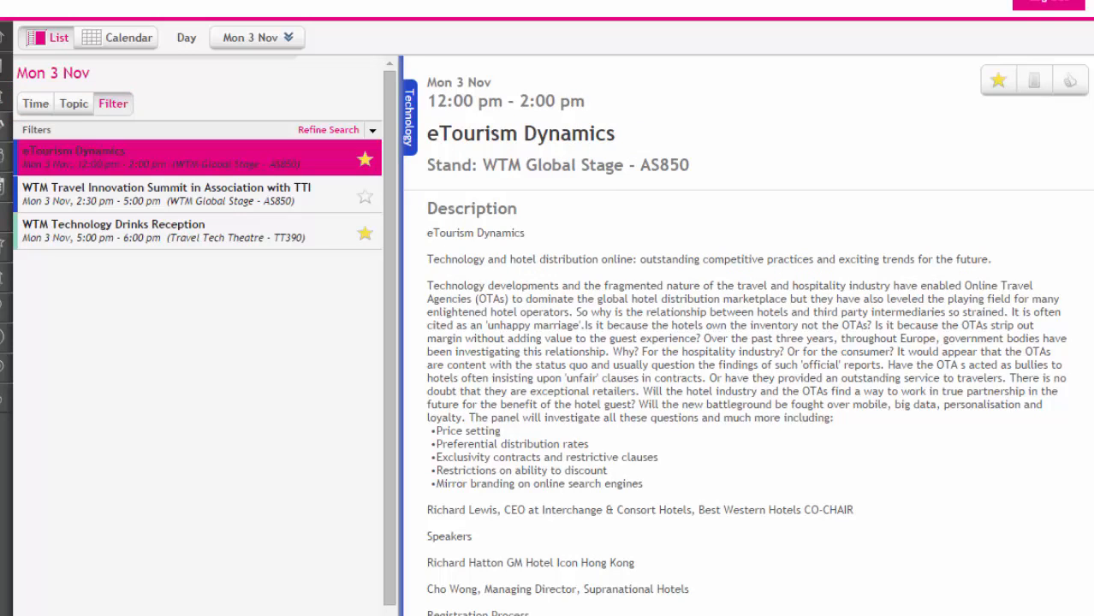
{"action": "left_click", "coordinate": [169, 194]}
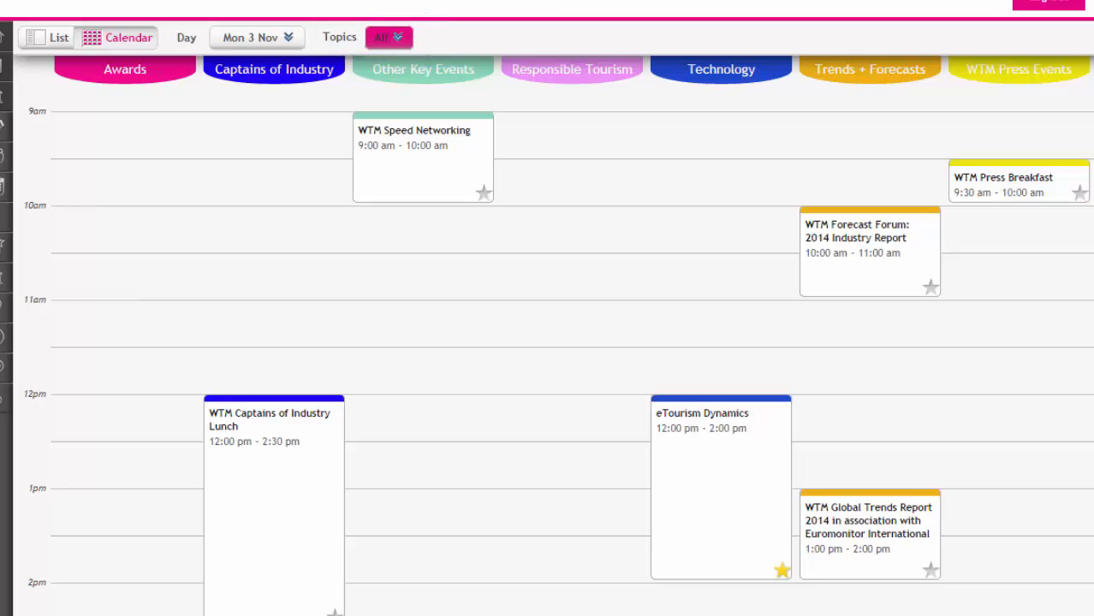
- Show only Technology and Trends + Forecasts topics, then open WTM Forecast Forum: 2014 Industry Report
{"action": "left_click", "coordinate": [388, 37]}
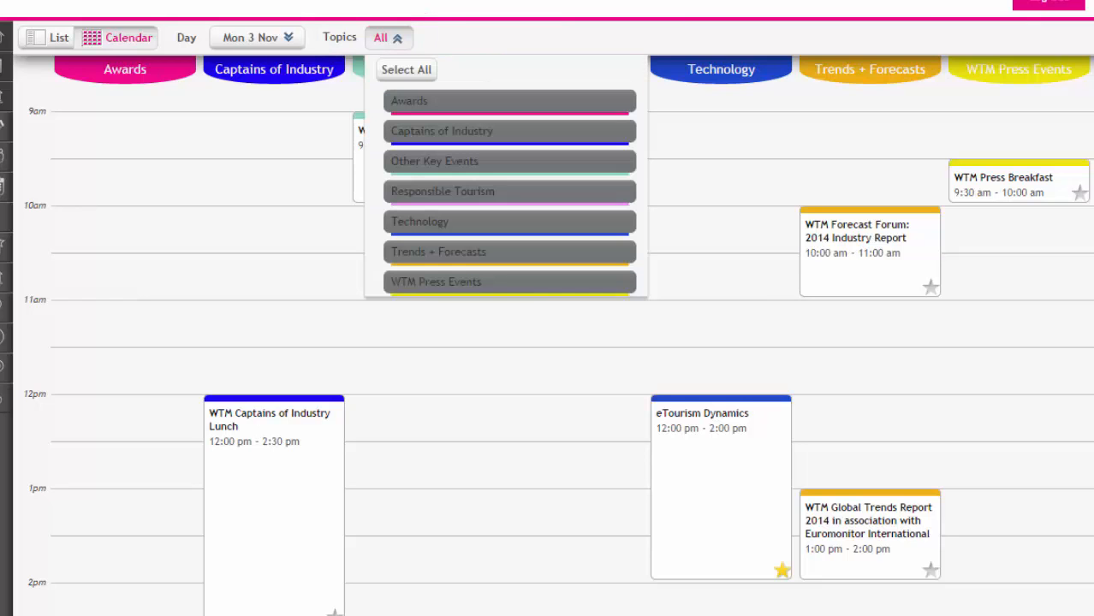
{"action": "left_click", "coordinate": [509, 100]}
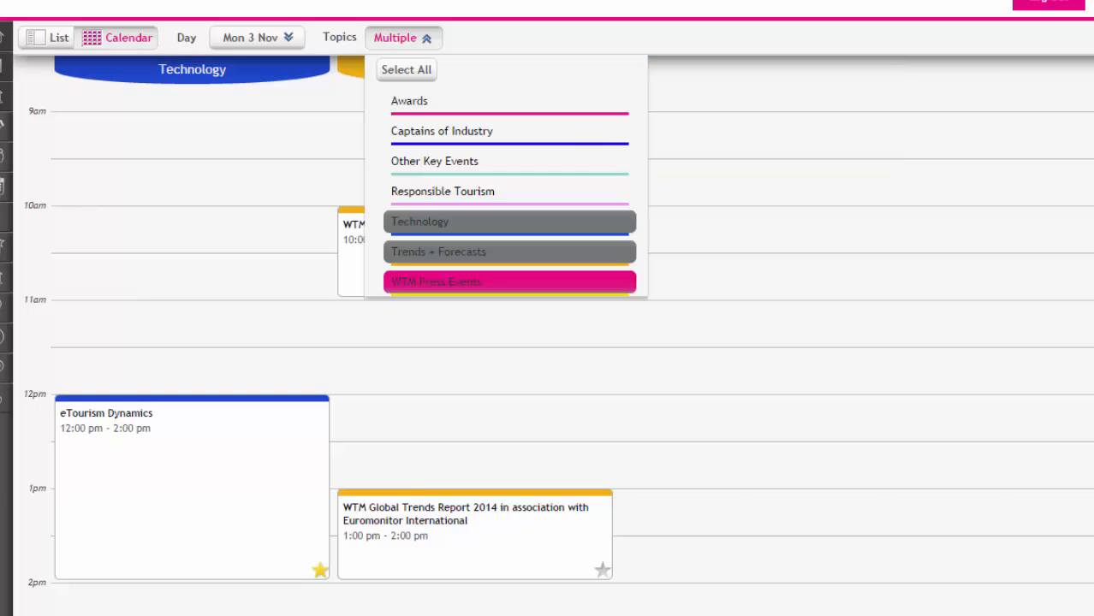
{"action": "left_click", "coordinate": [509, 251]}
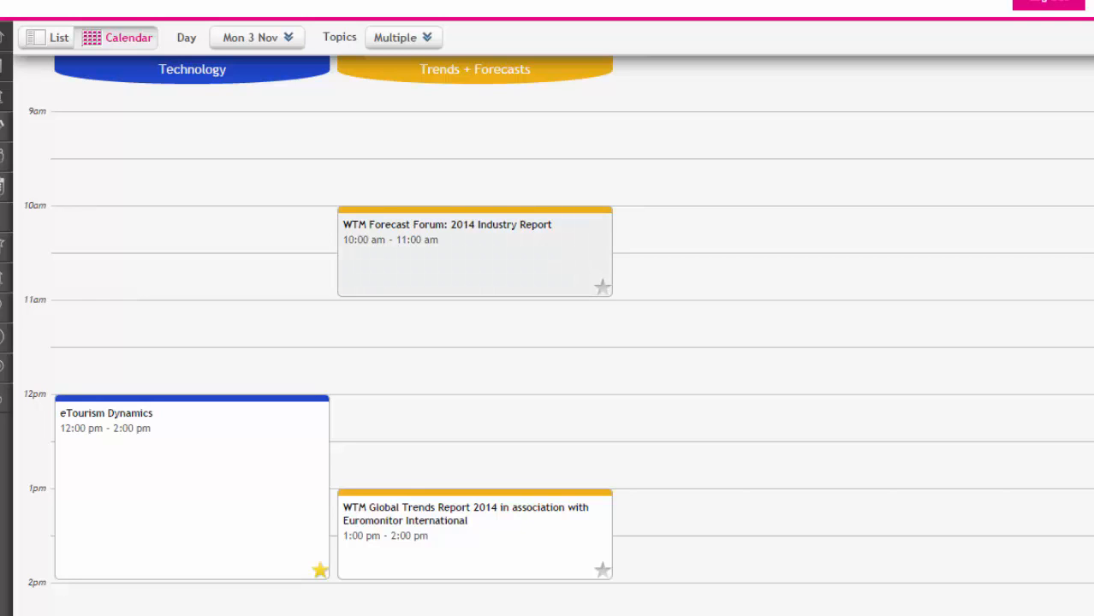
{"action": "left_click", "coordinate": [474, 248]}
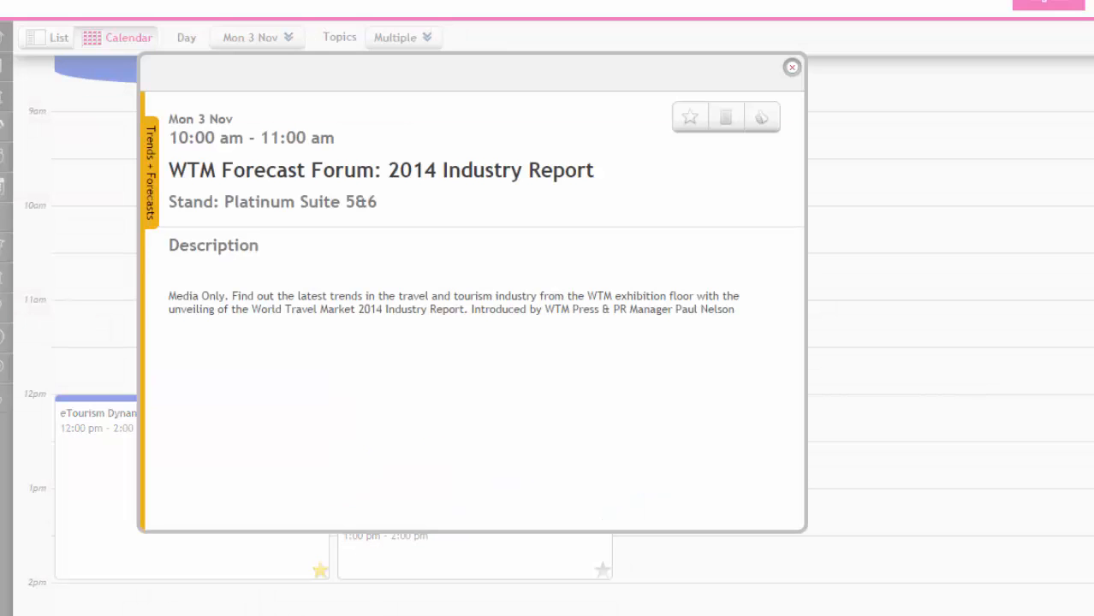